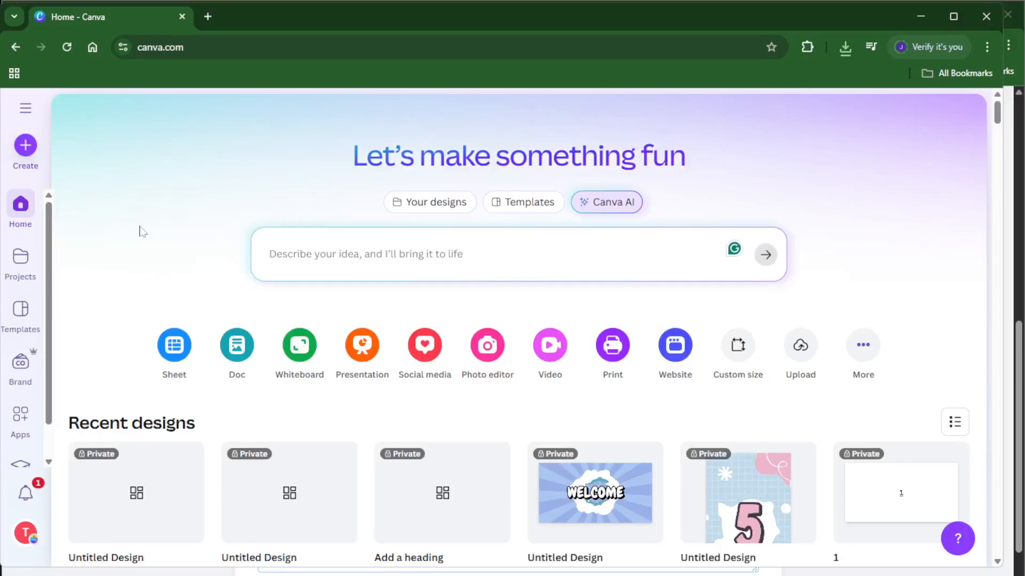
{"action": "mouse_move", "coordinate": [59, 173]}
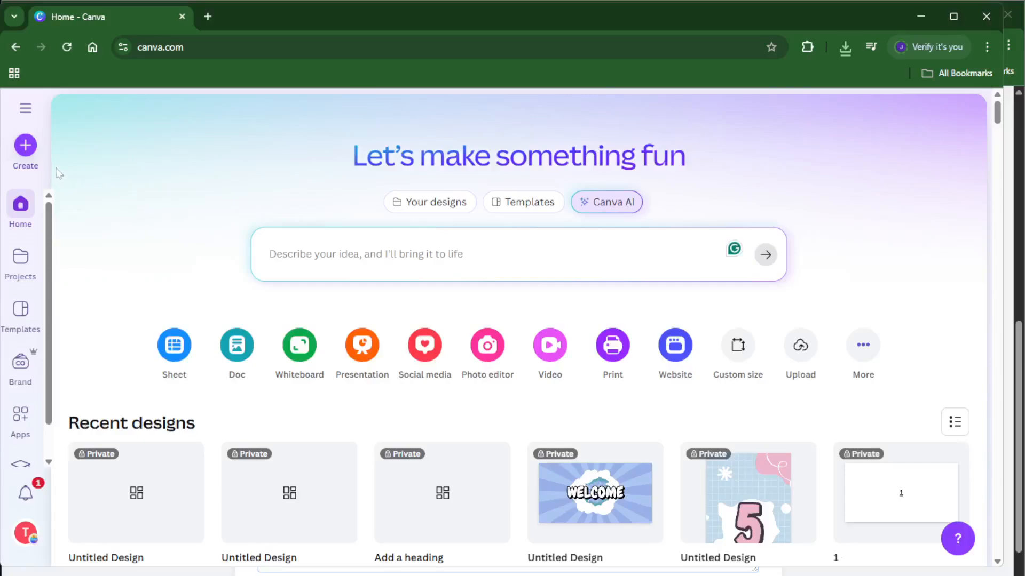
{"action": "mouse_move", "coordinate": [64, 164]}
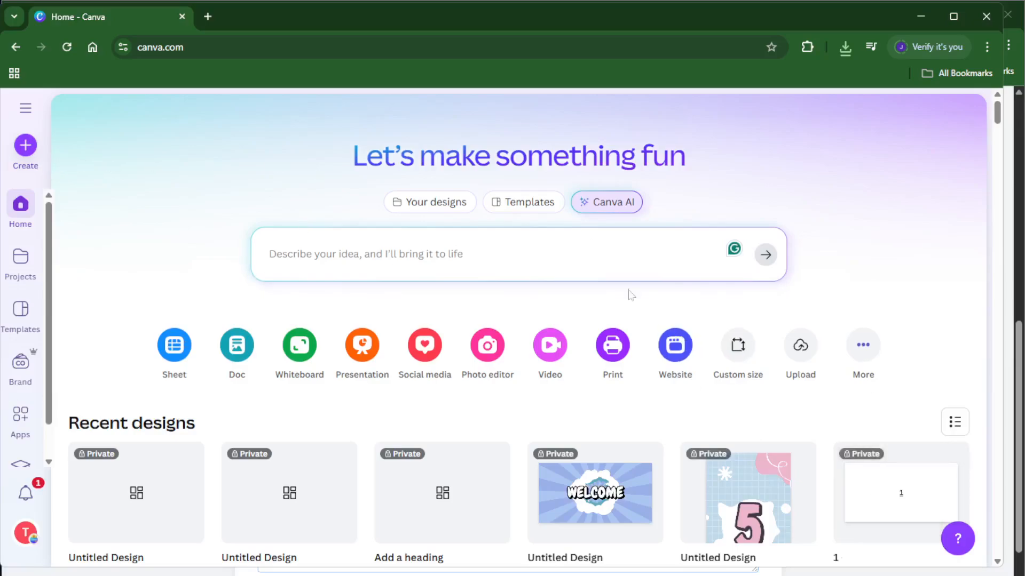
{"action": "mouse_move", "coordinate": [605, 309]}
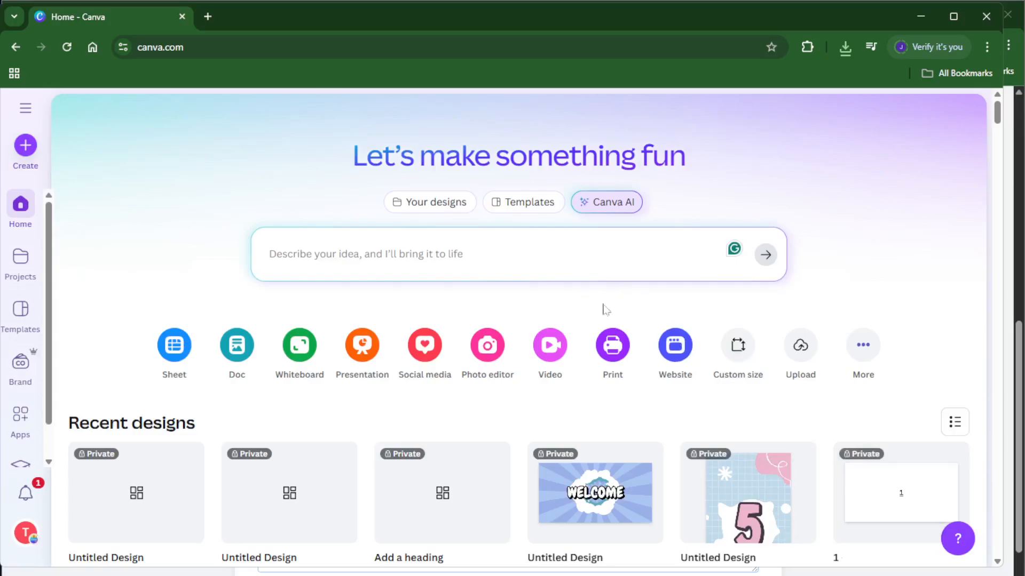
{"action": "mouse_move", "coordinate": [668, 151]}
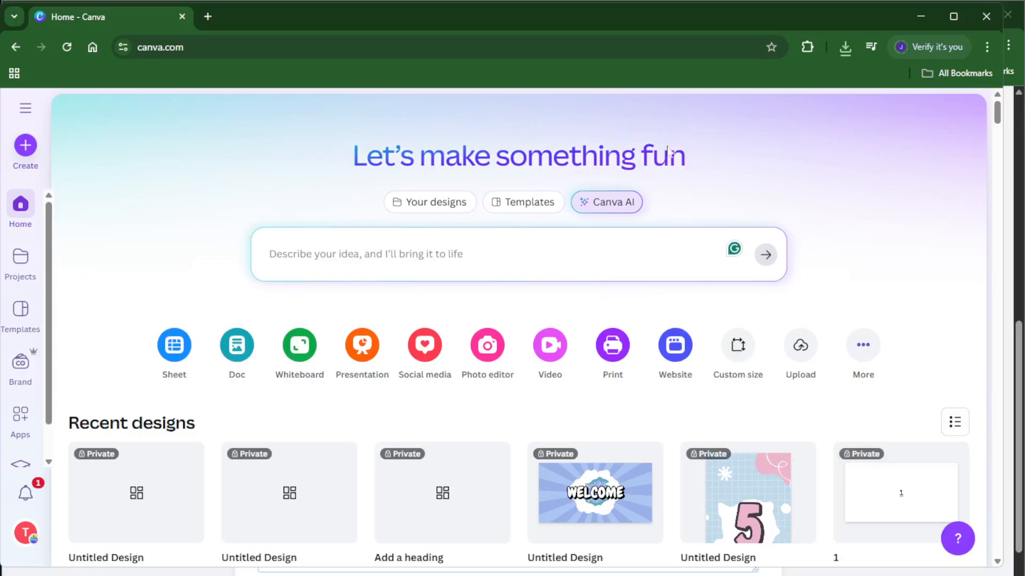
{"action": "mouse_move", "coordinate": [347, 138]}
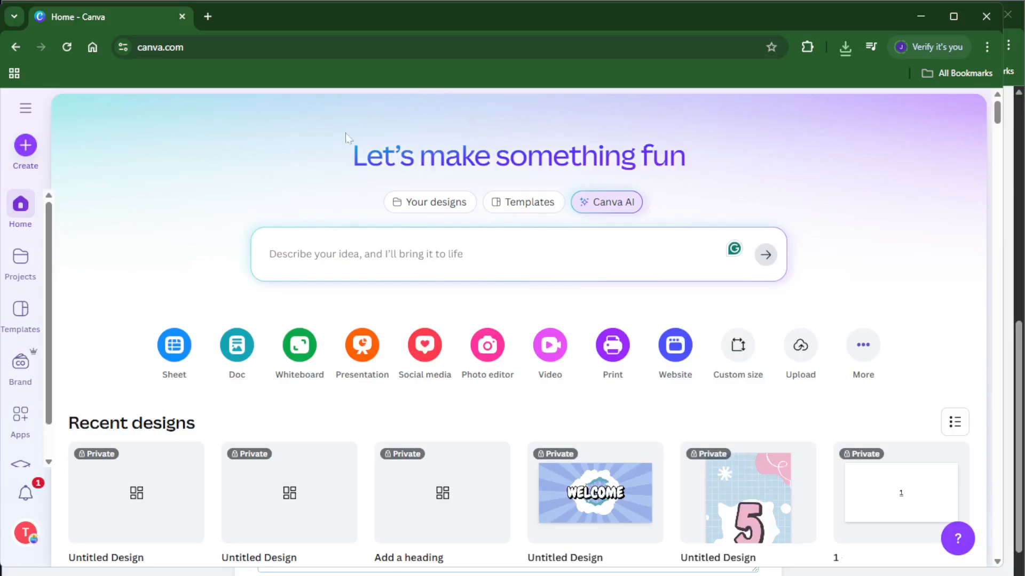
{"action": "mouse_move", "coordinate": [194, 148]}
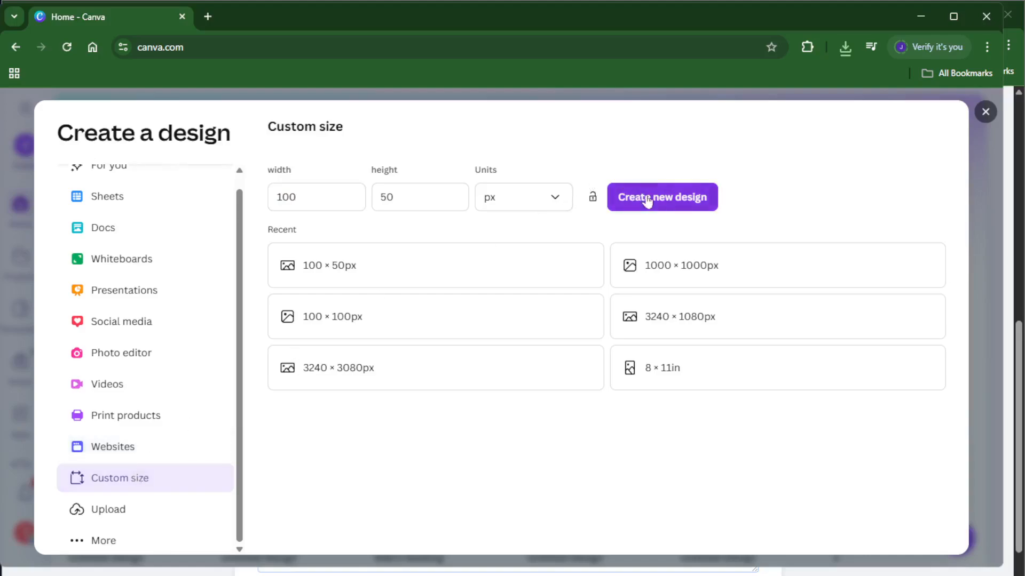
Create a new custom design sized 100 × 50 px
{"action": "left_click", "coordinate": [663, 197]}
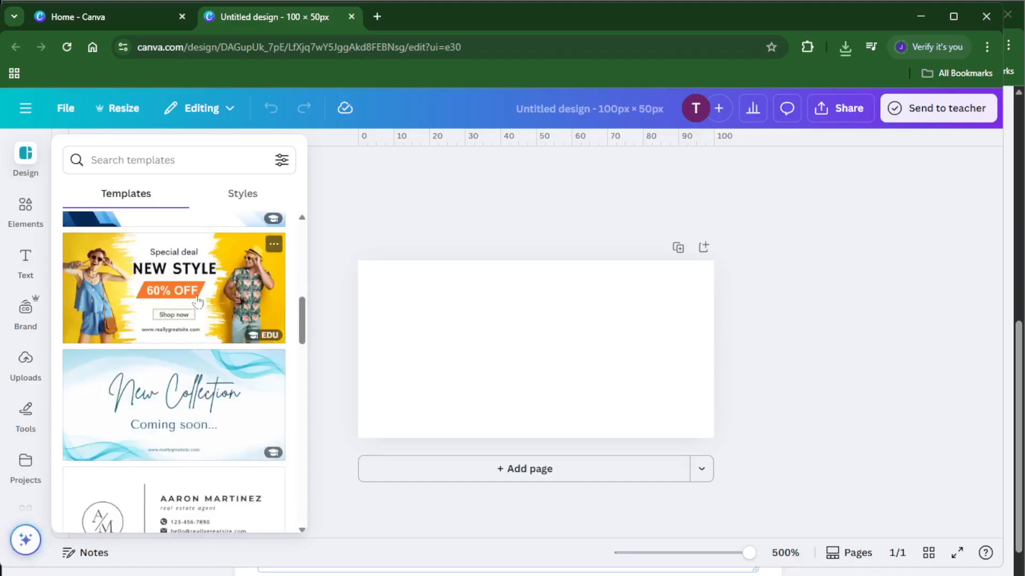
Apply the yellow NEW STYLE 60% OFF template and download the design as PDF Print
{"action": "left_click", "coordinate": [173, 288]}
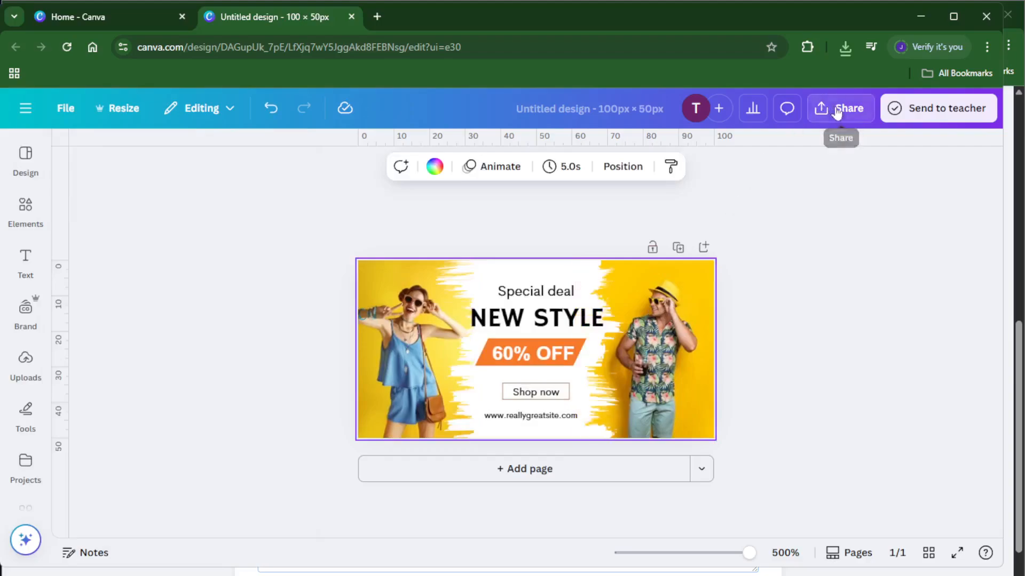
{"action": "left_click", "coordinate": [840, 109]}
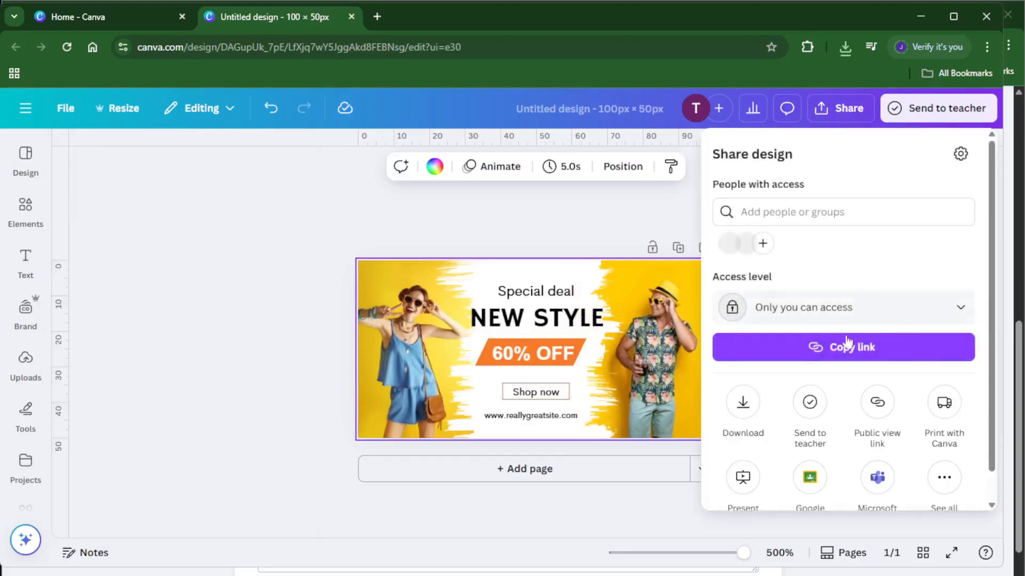
{"action": "left_click", "coordinate": [742, 402]}
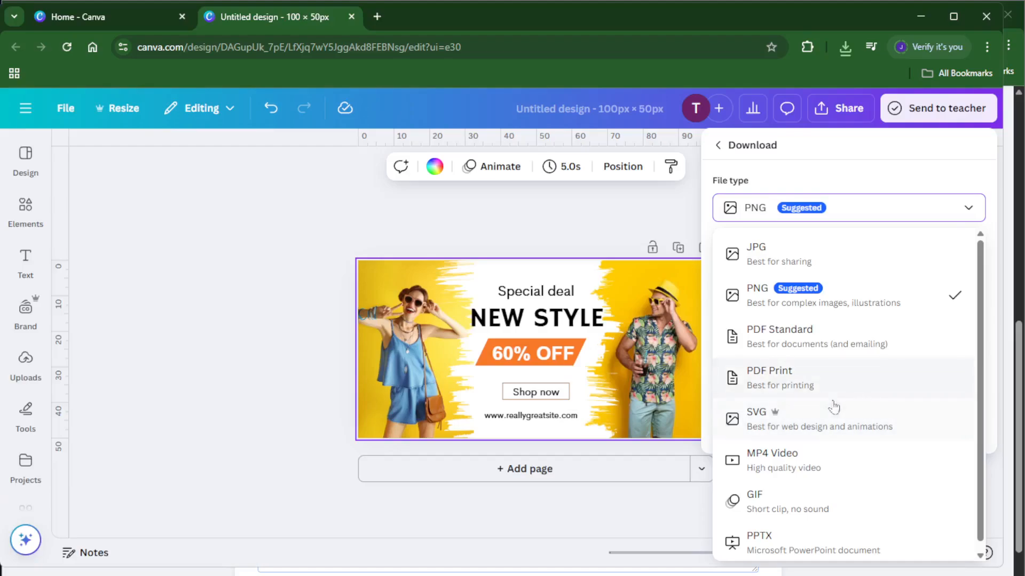
{"action": "left_click", "coordinate": [769, 370]}
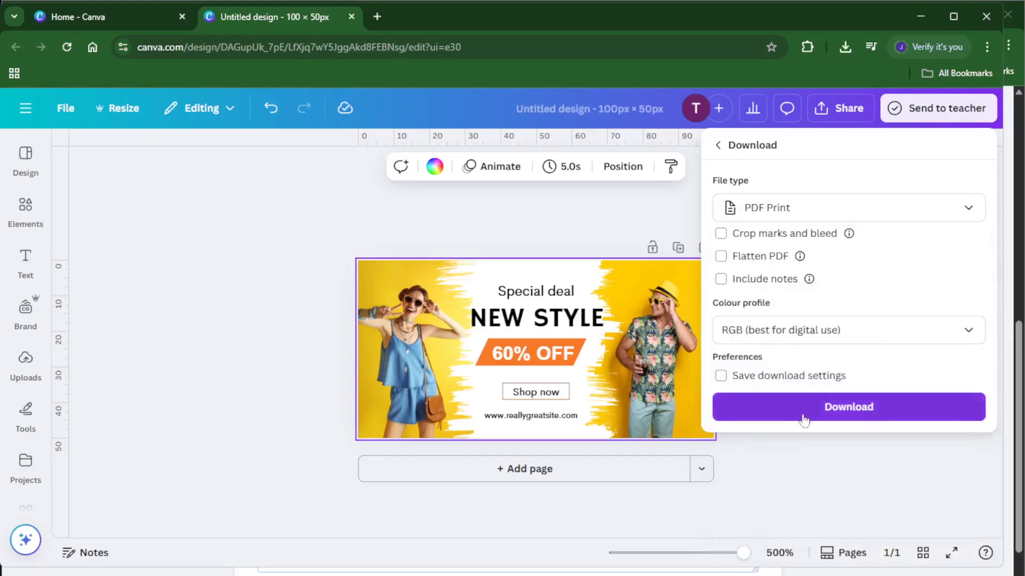
{"action": "left_click", "coordinate": [848, 407]}
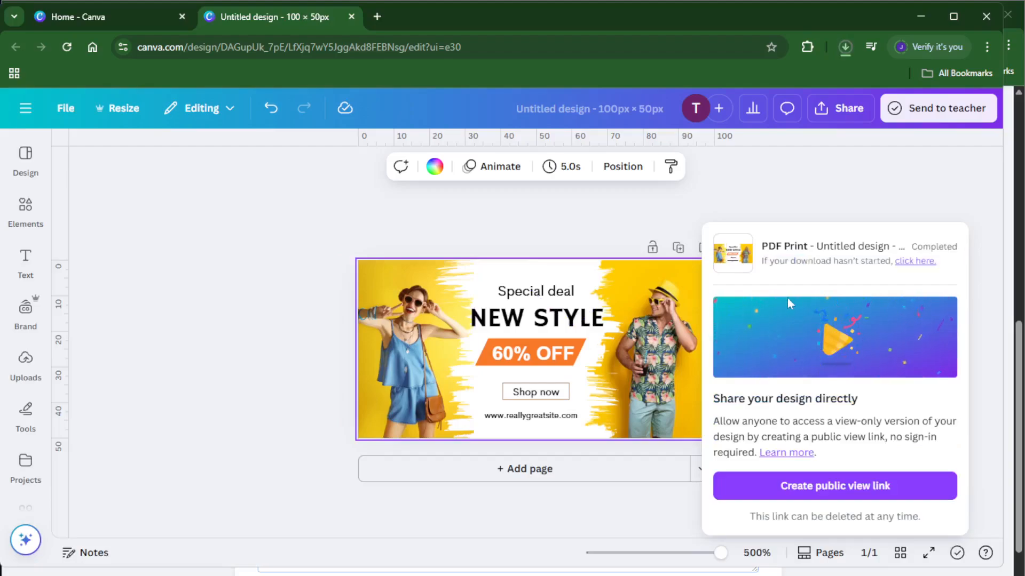
{"action": "mouse_move", "coordinate": [828, 317]}
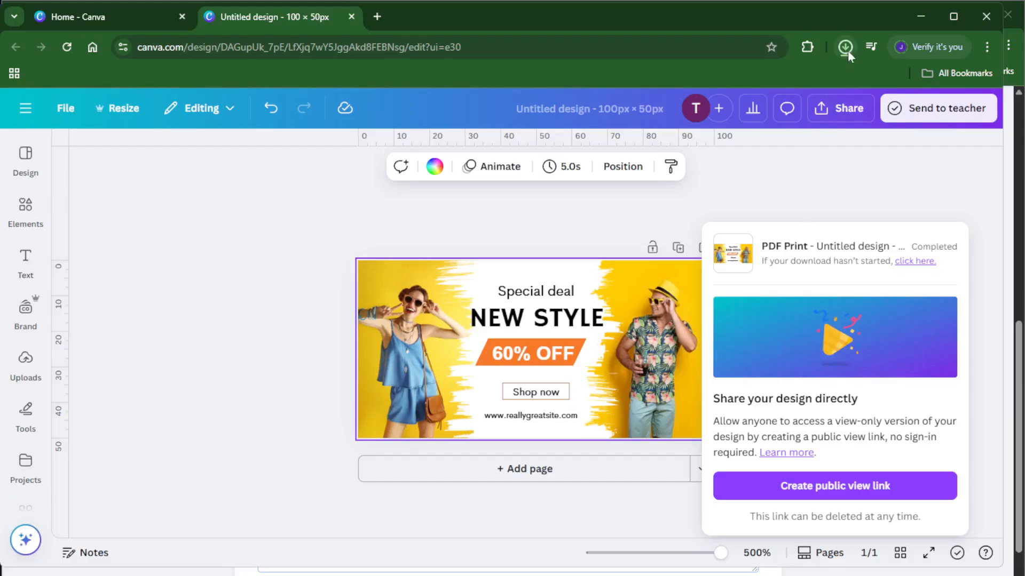
Show Chrome's recent downloads list to reach Untitled design.pdf
{"action": "left_click", "coordinate": [844, 47]}
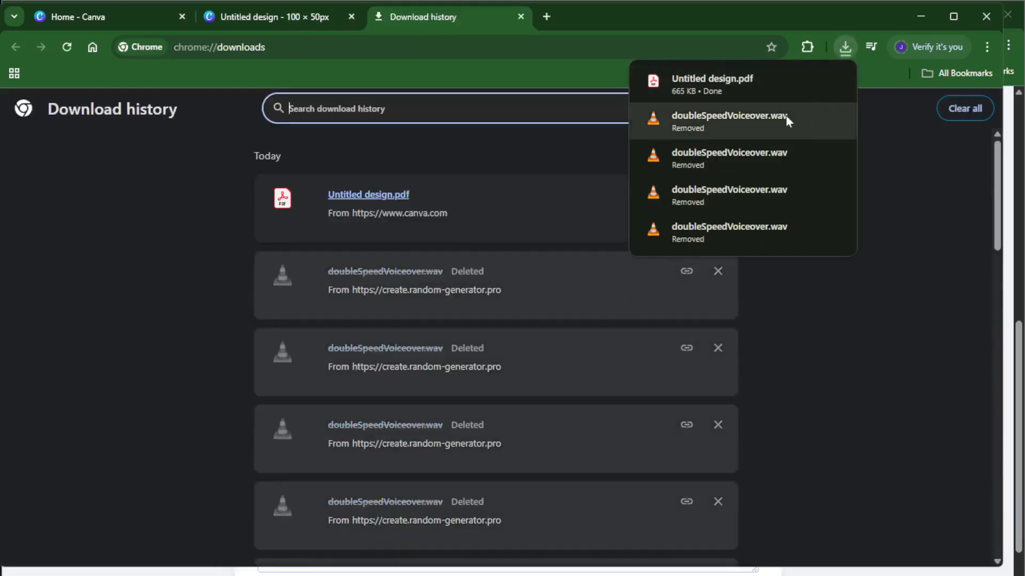
{"action": "mouse_move", "coordinate": [768, 92]}
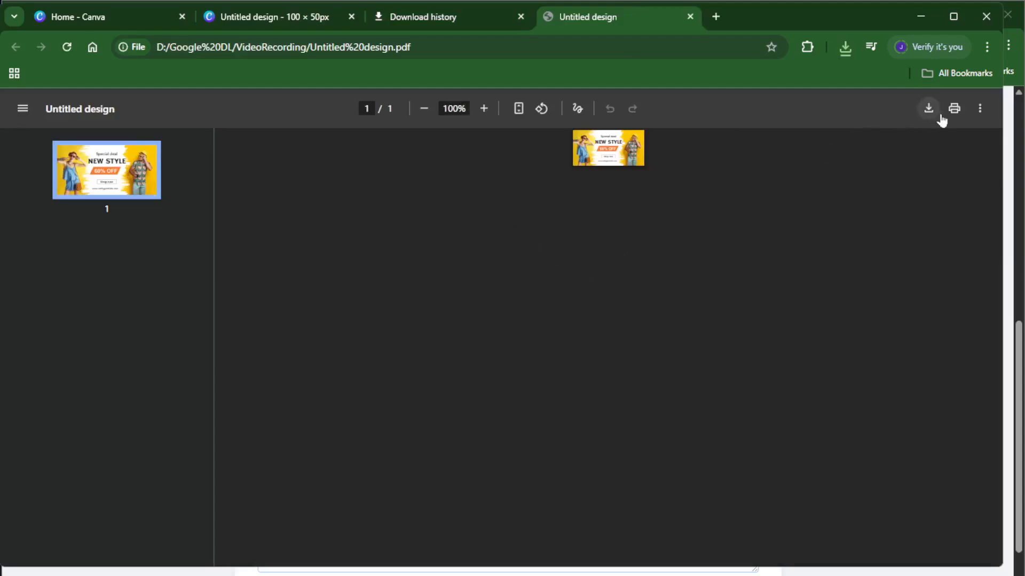
{"action": "left_click", "coordinate": [954, 108]}
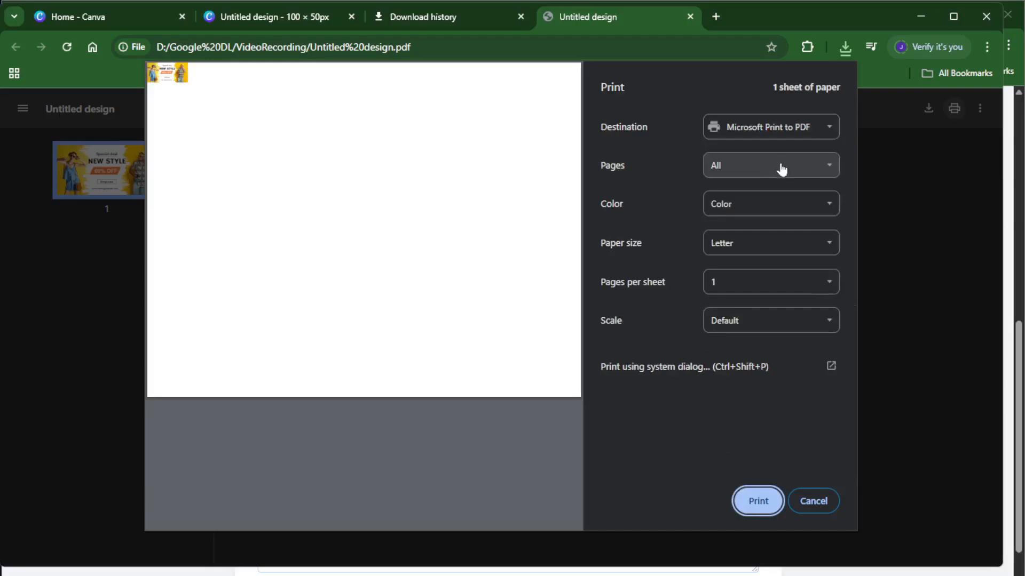
{"action": "left_click", "coordinate": [770, 165]}
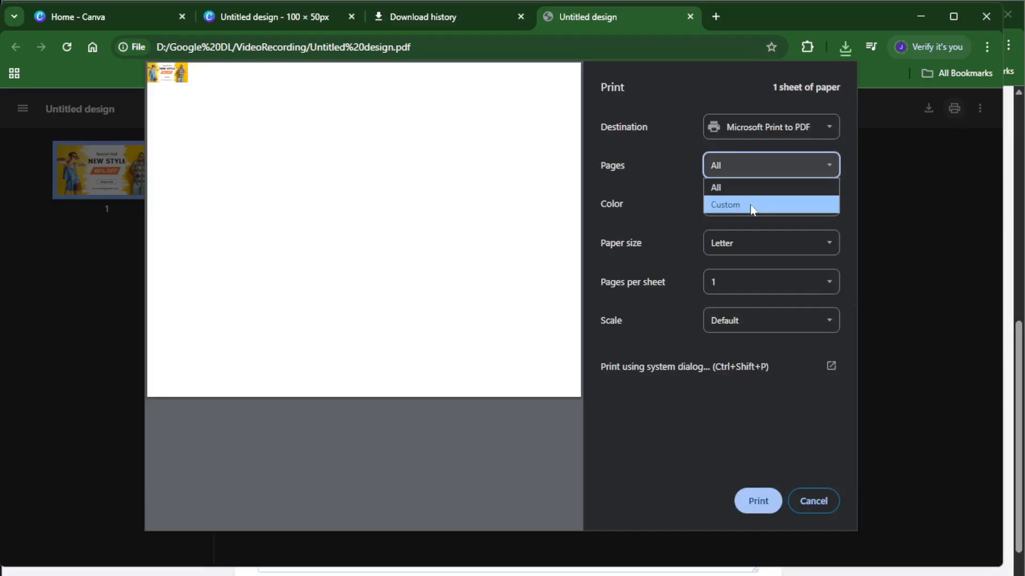
{"action": "left_click", "coordinate": [724, 205]}
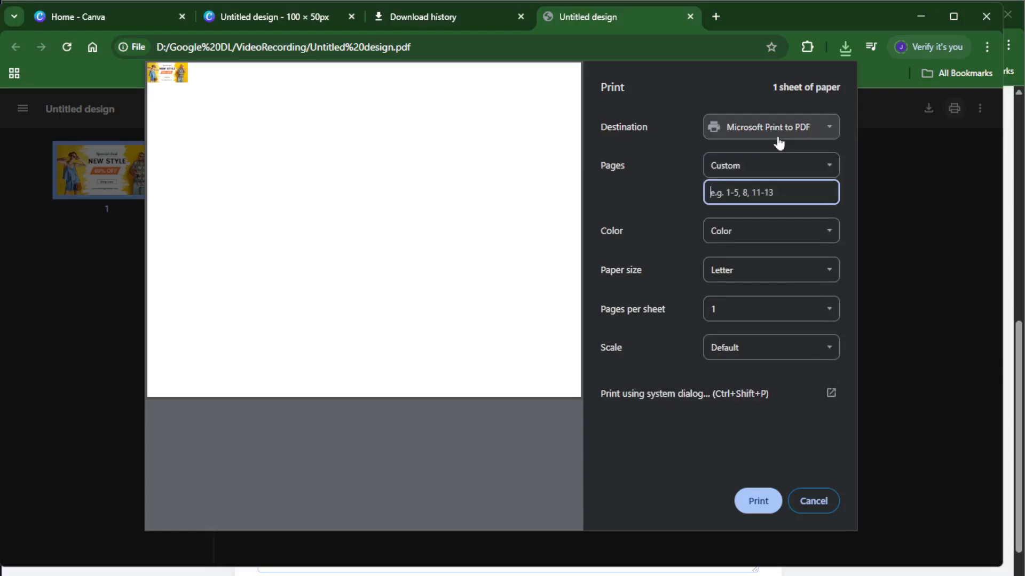
{"action": "left_click", "coordinate": [771, 126]}
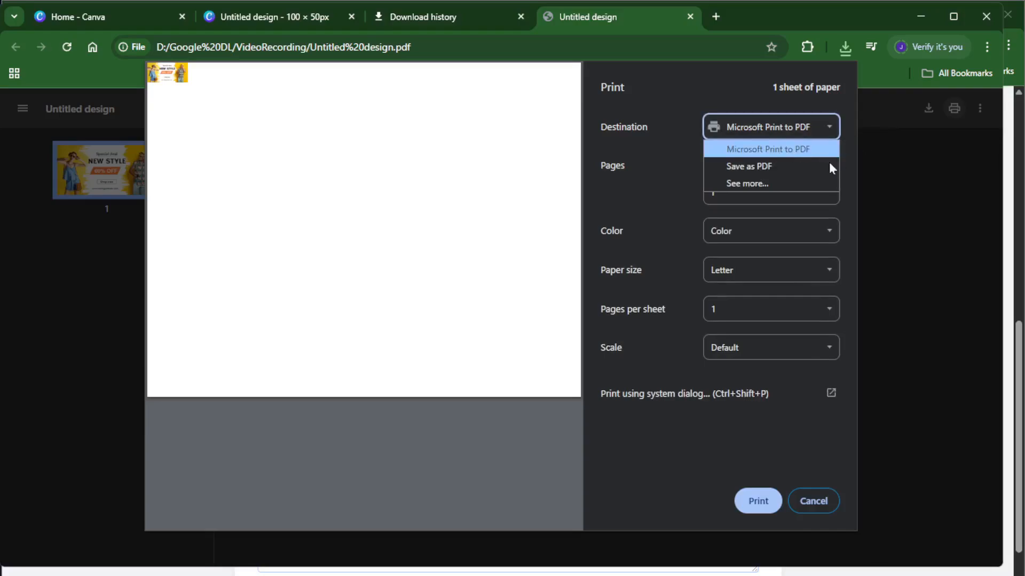
{"action": "left_click", "coordinate": [770, 270]}
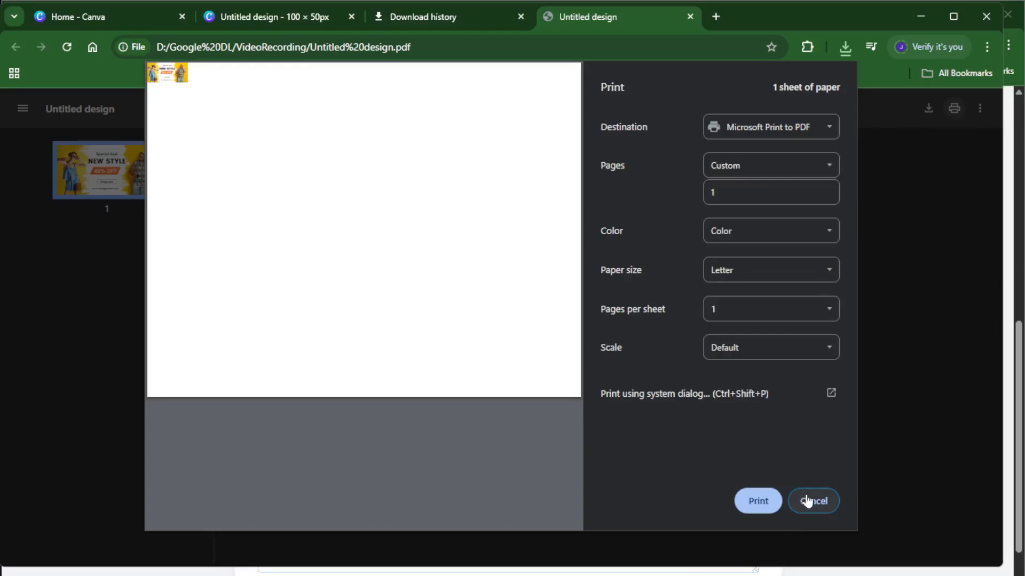
{"action": "left_click", "coordinate": [813, 500]}
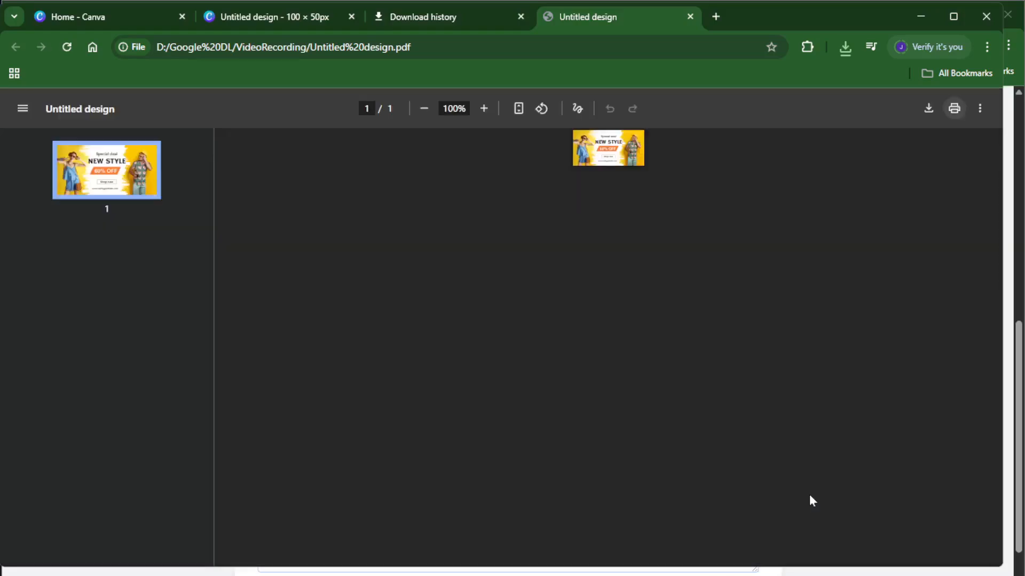
{"action": "mouse_move", "coordinate": [677, 259]}
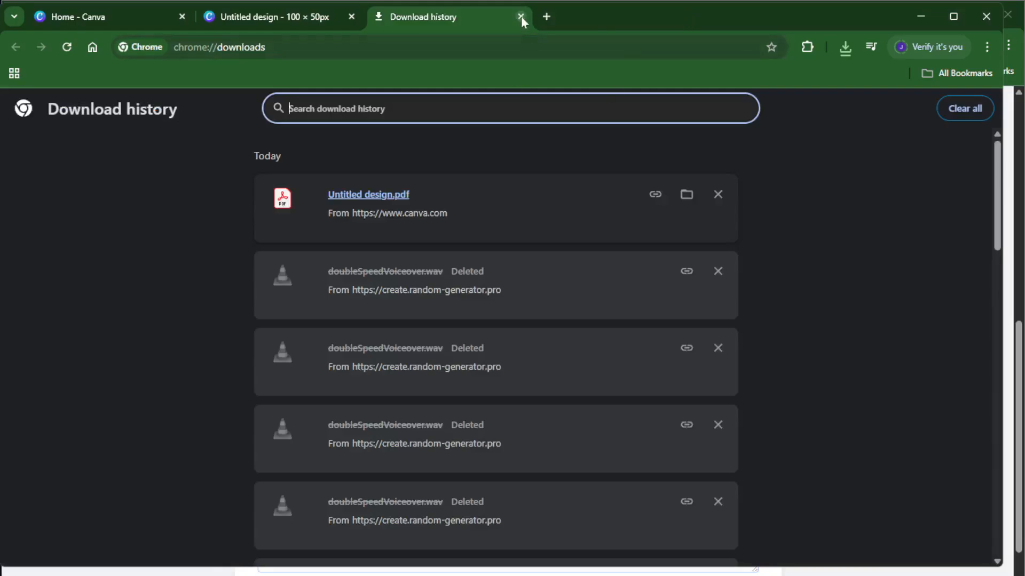
Close the Download history tab in Chrome
{"action": "left_click", "coordinate": [518, 17]}
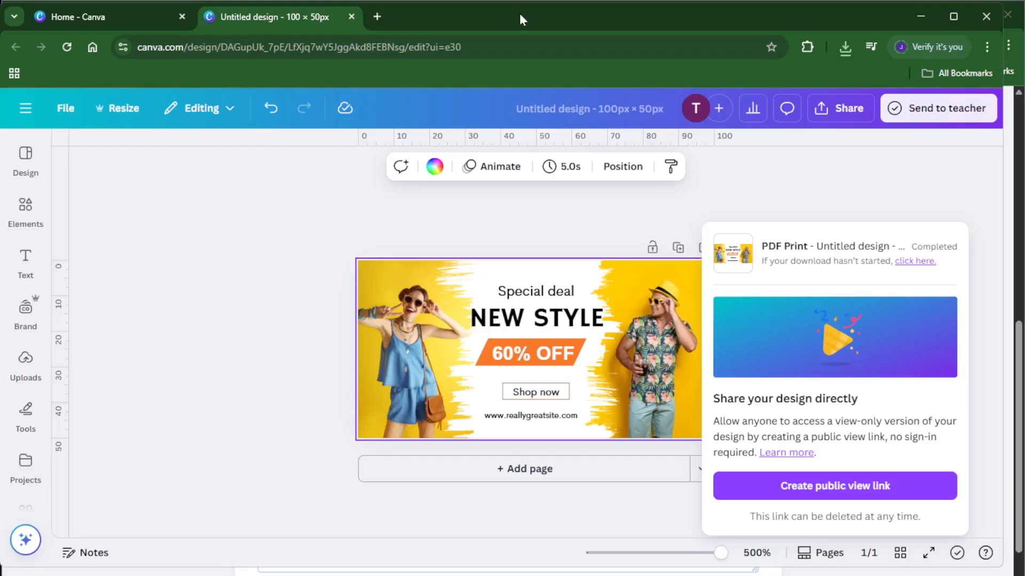
{"action": "mouse_move", "coordinate": [546, 38]}
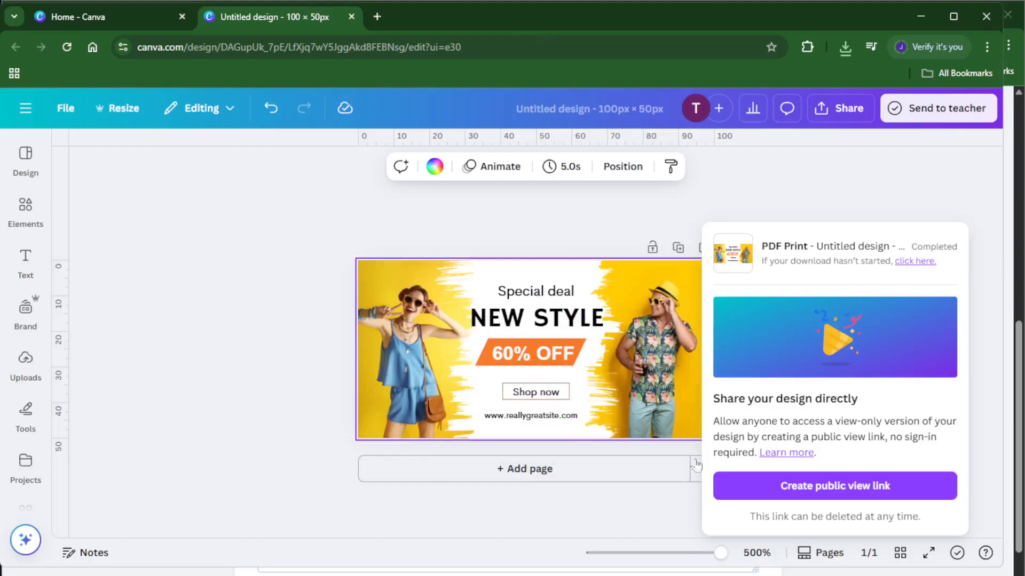
{"action": "mouse_move", "coordinate": [572, 523]}
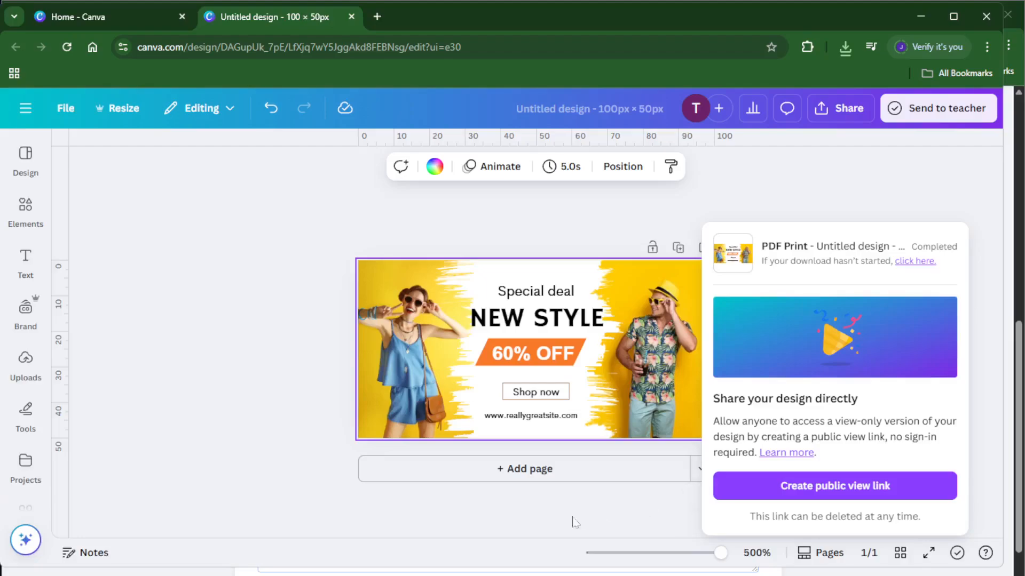
{"action": "mouse_move", "coordinate": [552, 520]}
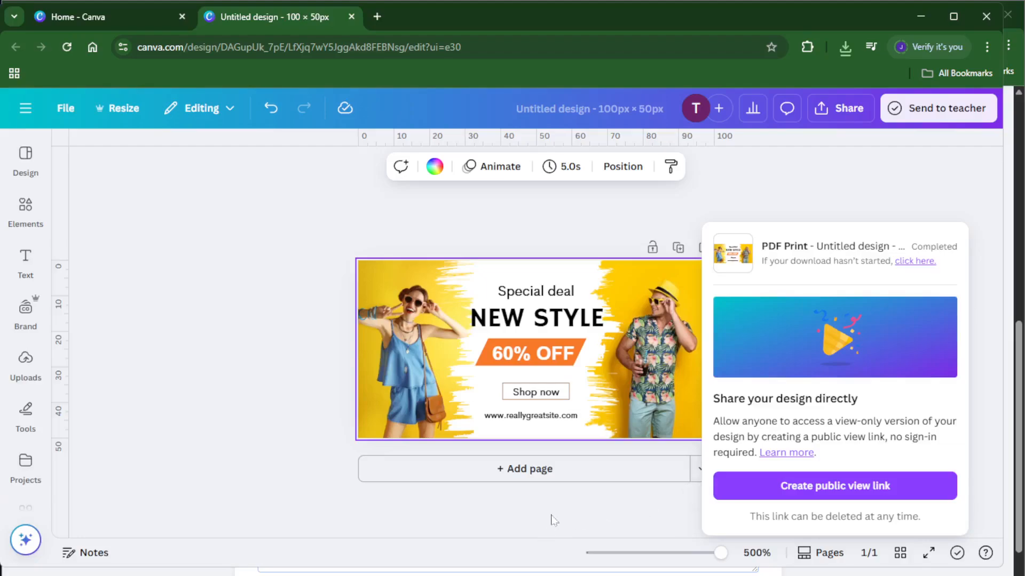
Close the Untitled design sale banner tab, returning to the Canva home page
{"action": "left_click", "coordinate": [354, 17]}
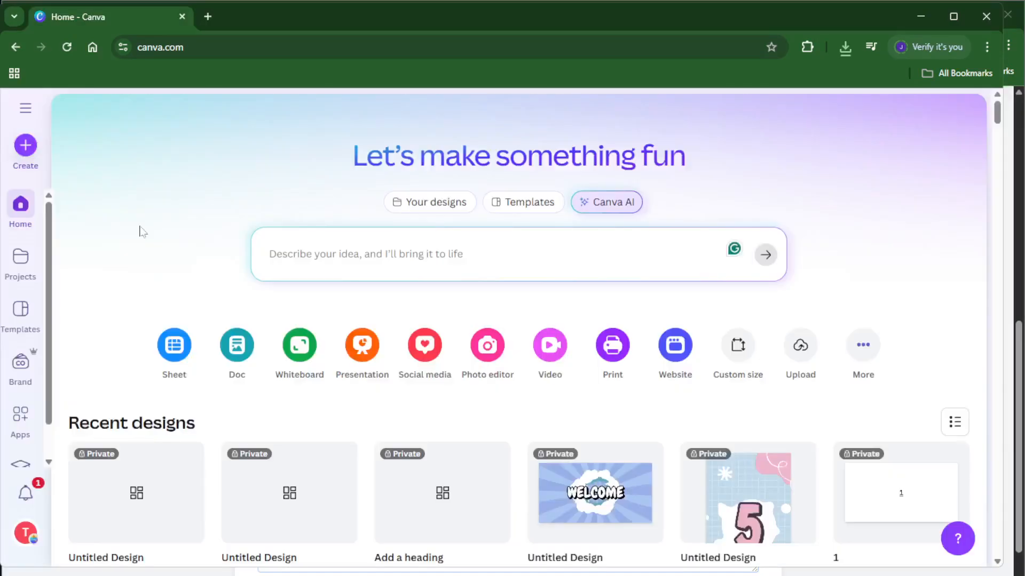